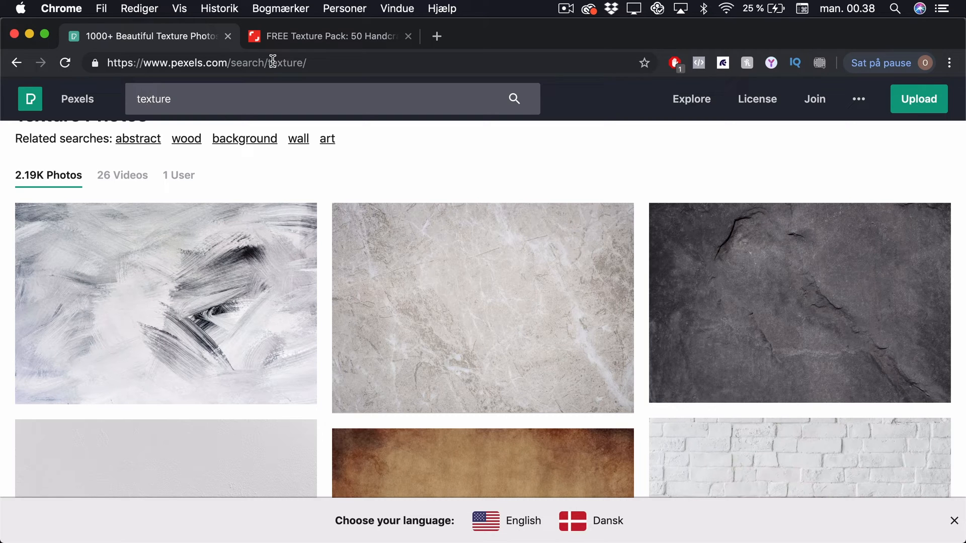
pyautogui.moveTo(278, 186)
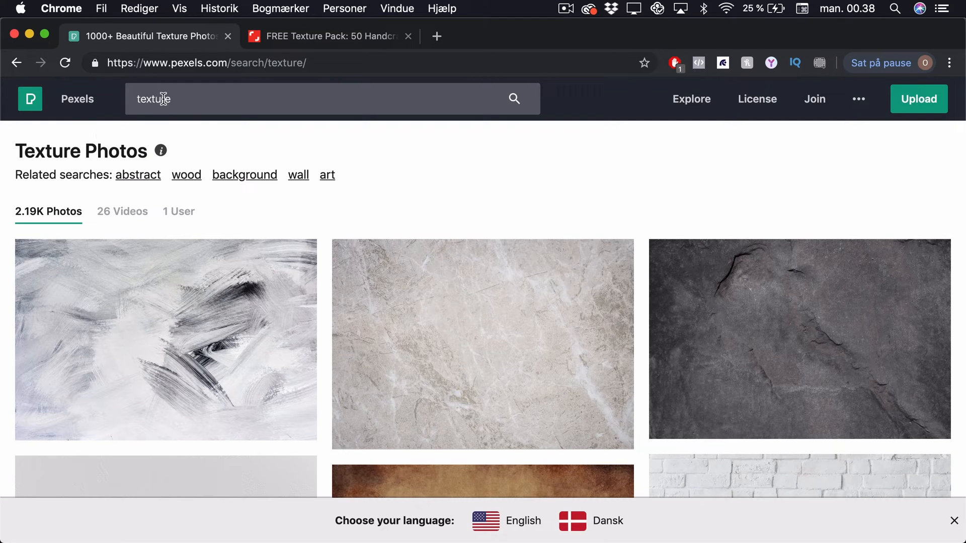
# Scroll the Pexels texture results, then switch to the Shutterstock free distressed texture pack tab.
pyautogui.scroll(-3)
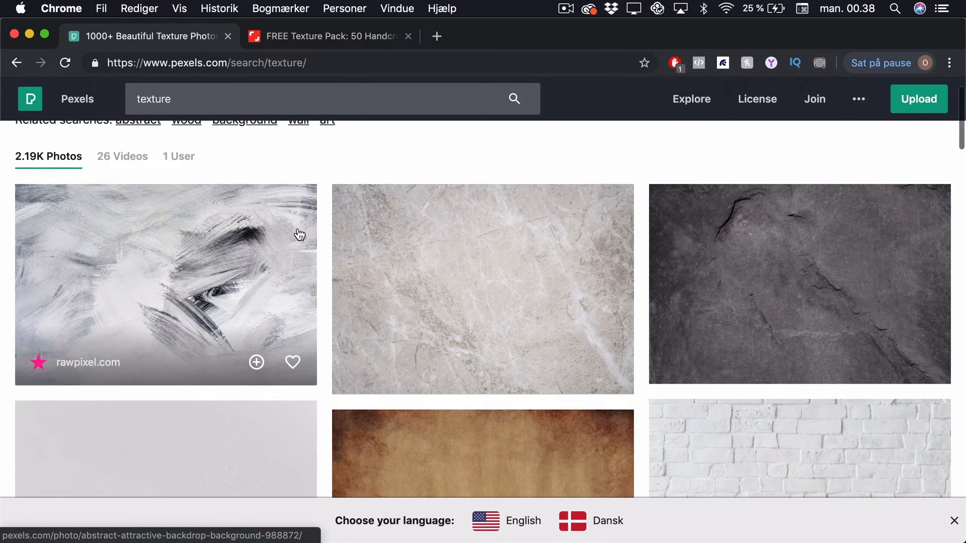
pyautogui.scroll(-3)
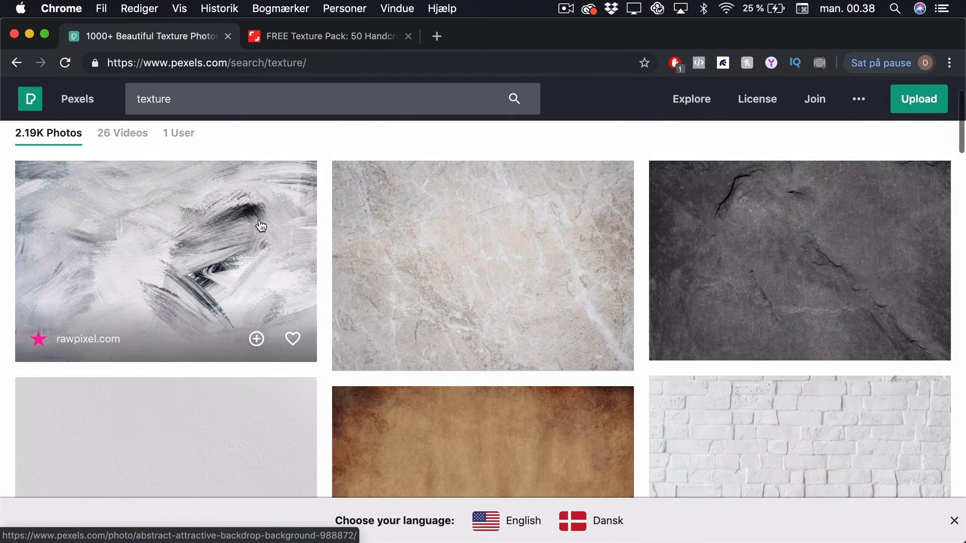
pyautogui.scroll(-3)
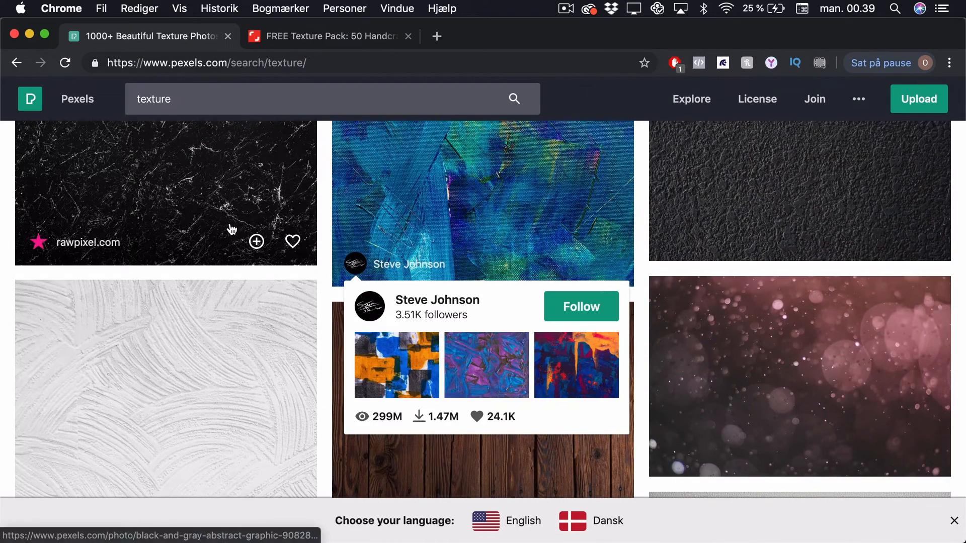
pyautogui.moveTo(242, 396)
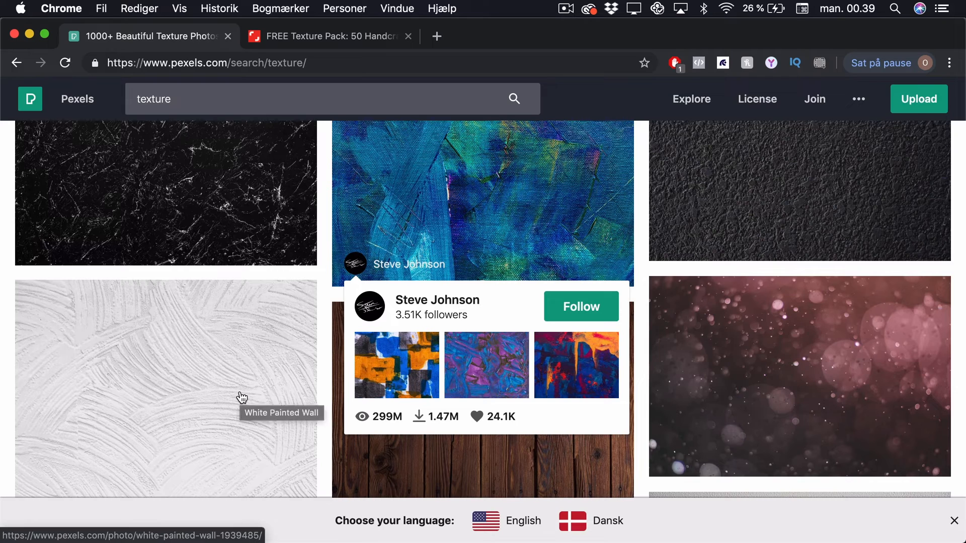
pyautogui.click(328, 36)
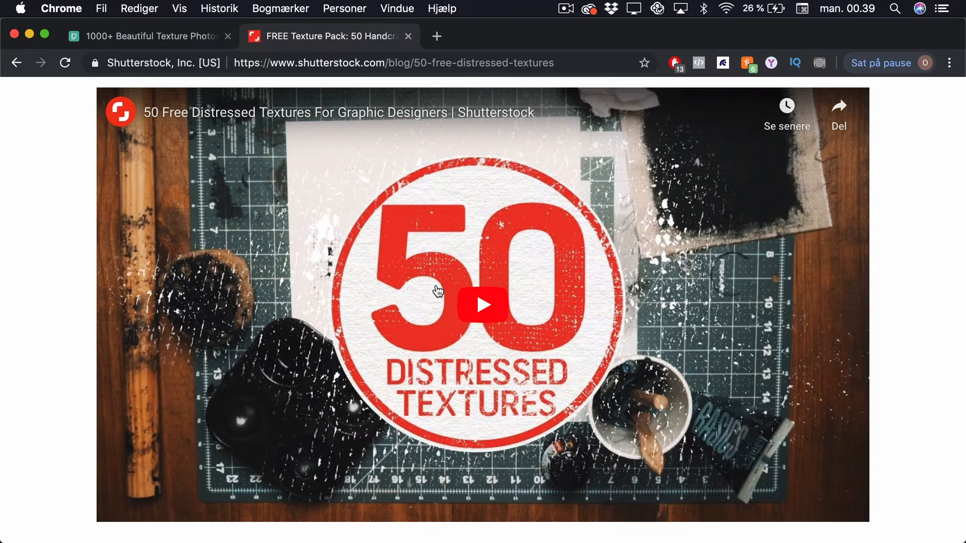
pyautogui.scroll(-3)
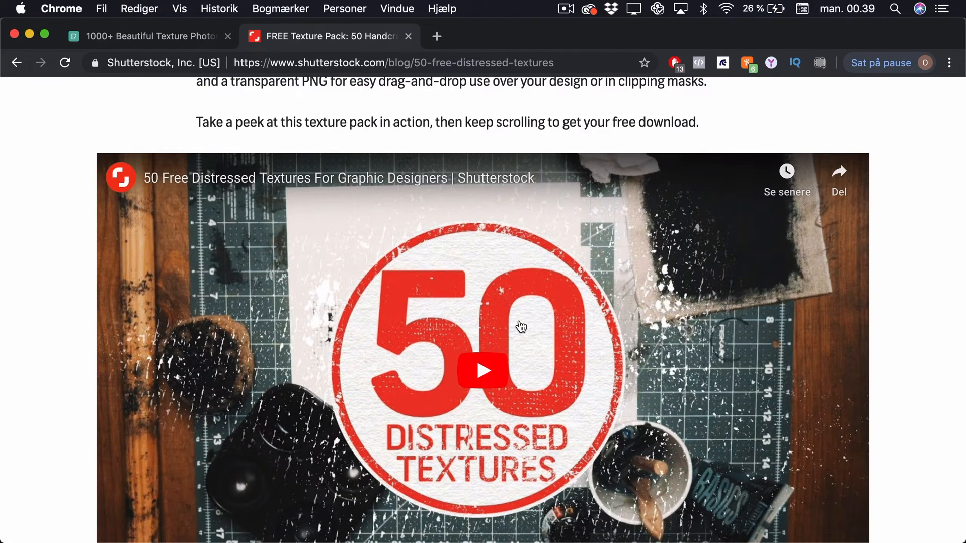
pyautogui.scroll(-3)
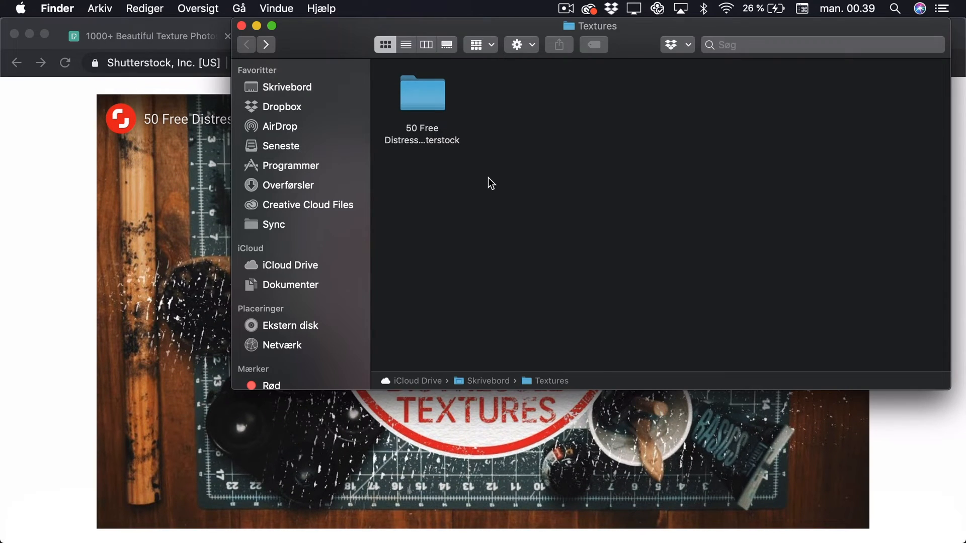
# Open the 50 Free Distressed Textures folder's Transparent PNG subfolder and preview the textures.
pyautogui.doubleClick(422, 93)
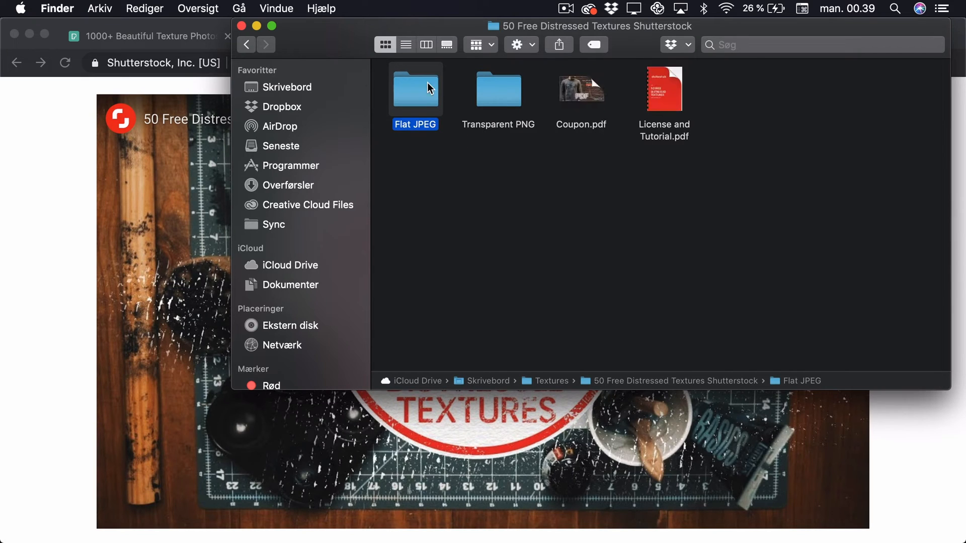
pyautogui.moveTo(458, 94)
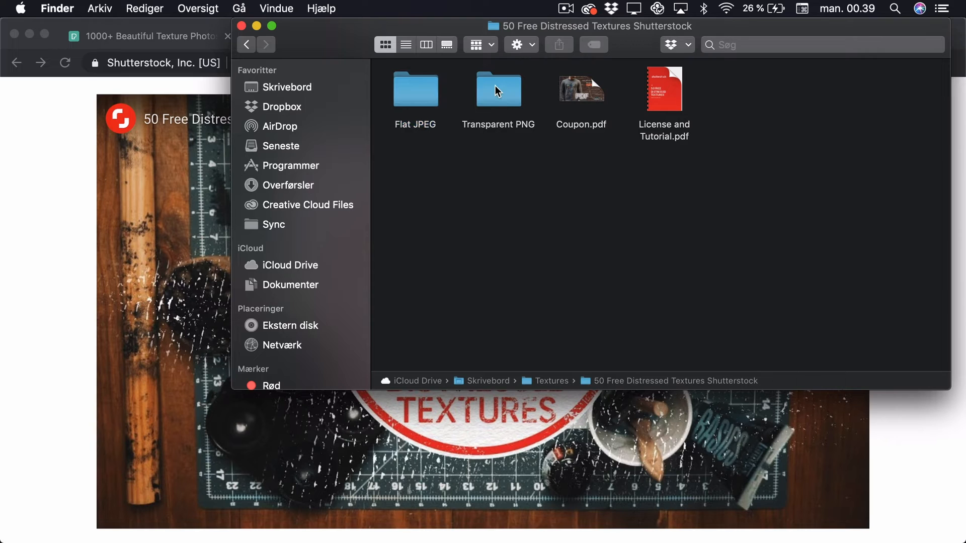
pyautogui.doubleClick(497, 88)
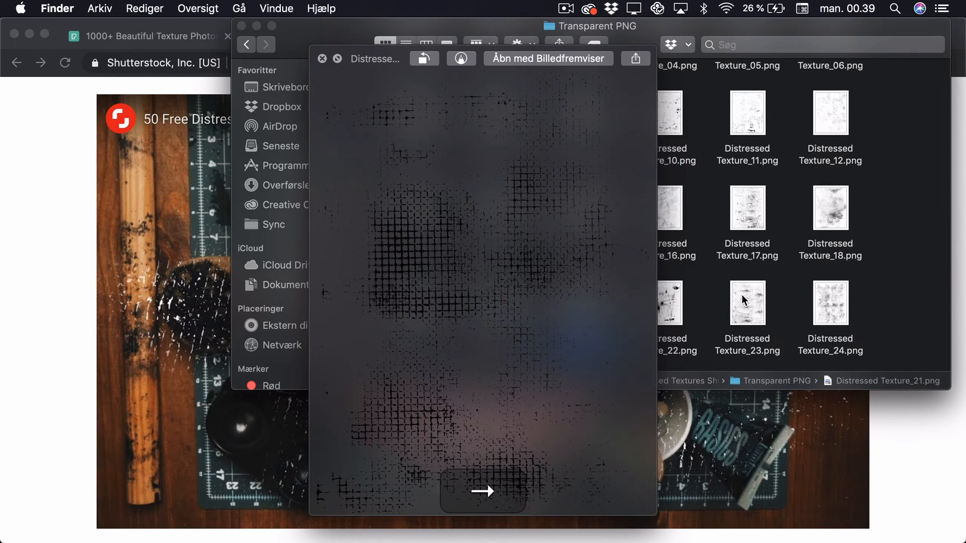
pyautogui.click(321, 58)
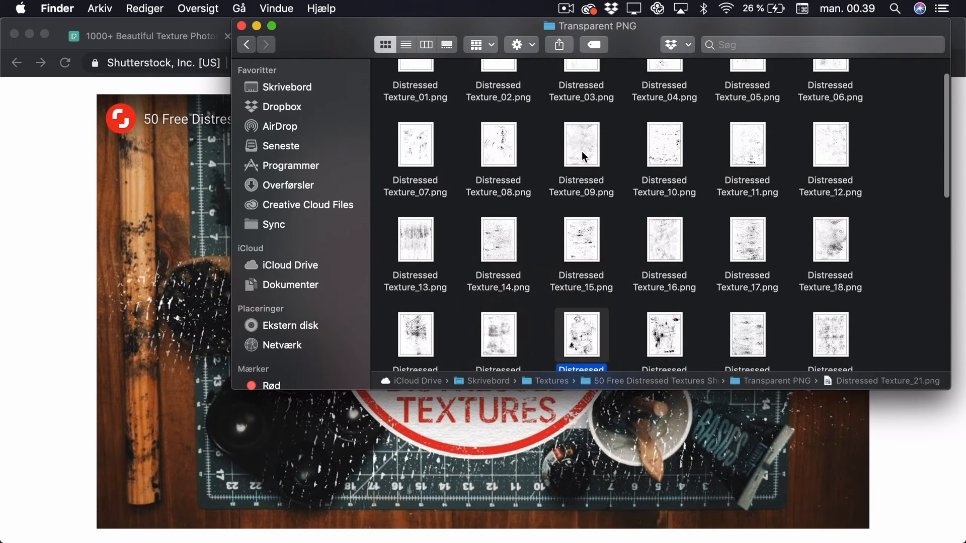
pyautogui.press('space')
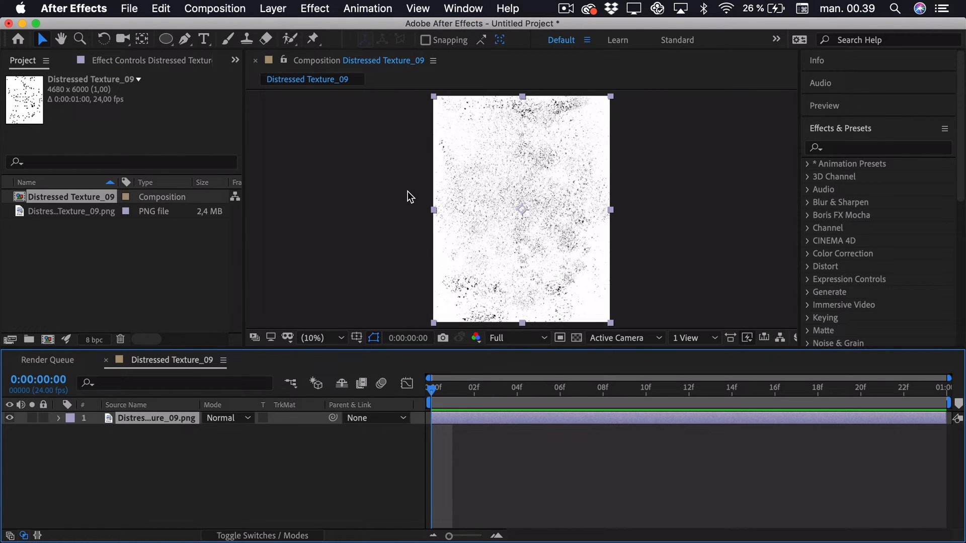
pyautogui.moveTo(200, 408)
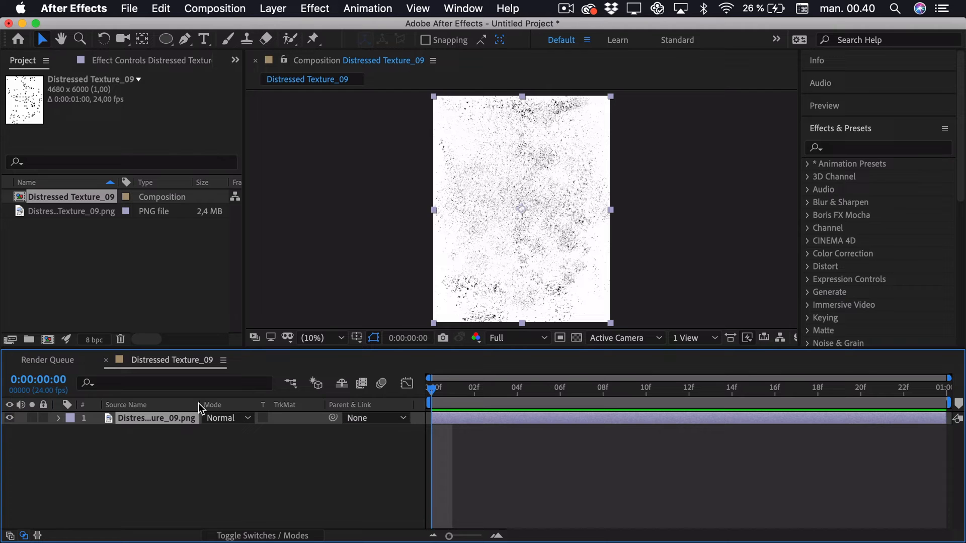
# Pre-compose the Distressed Texture_09 layer into a new composition named Texture.
pyautogui.rightClick(157, 418)
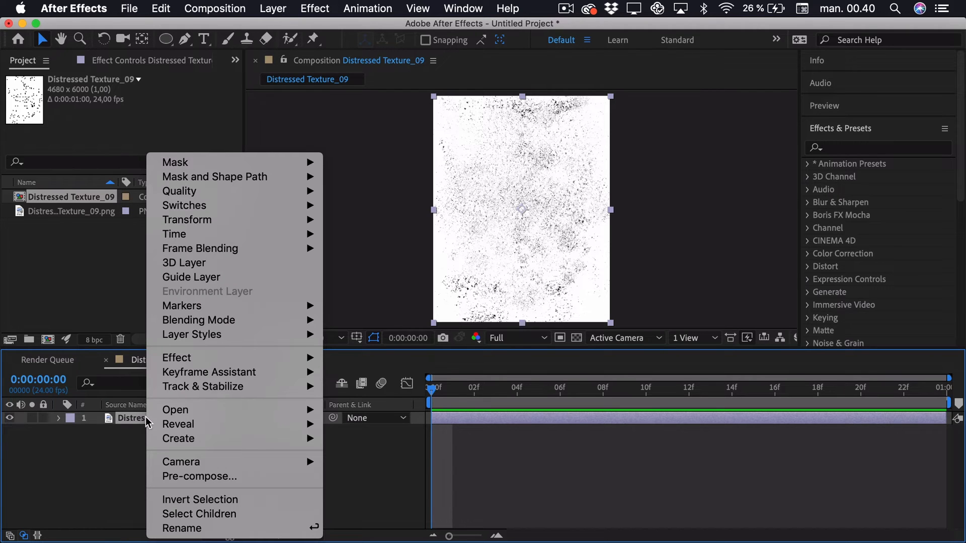
pyautogui.click(199, 477)
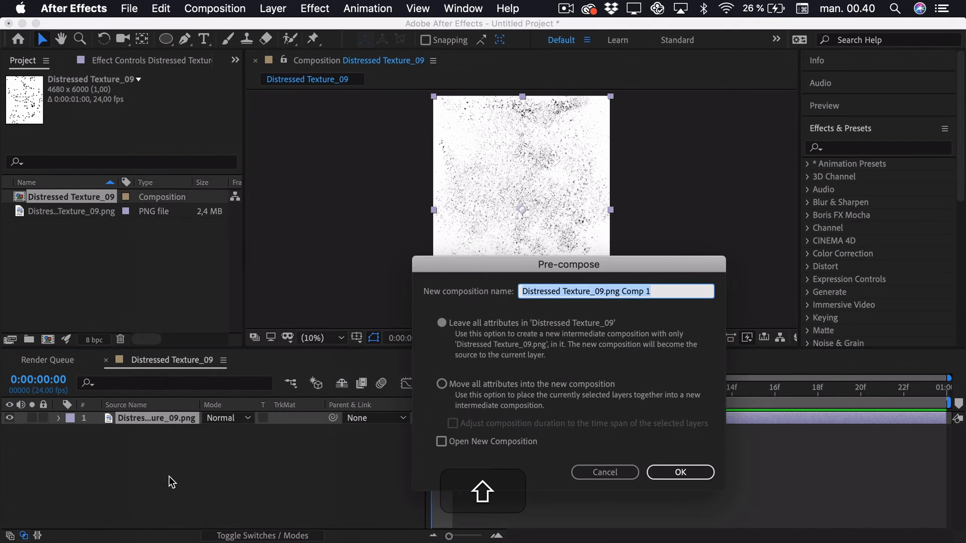
pyautogui.click(680, 471)
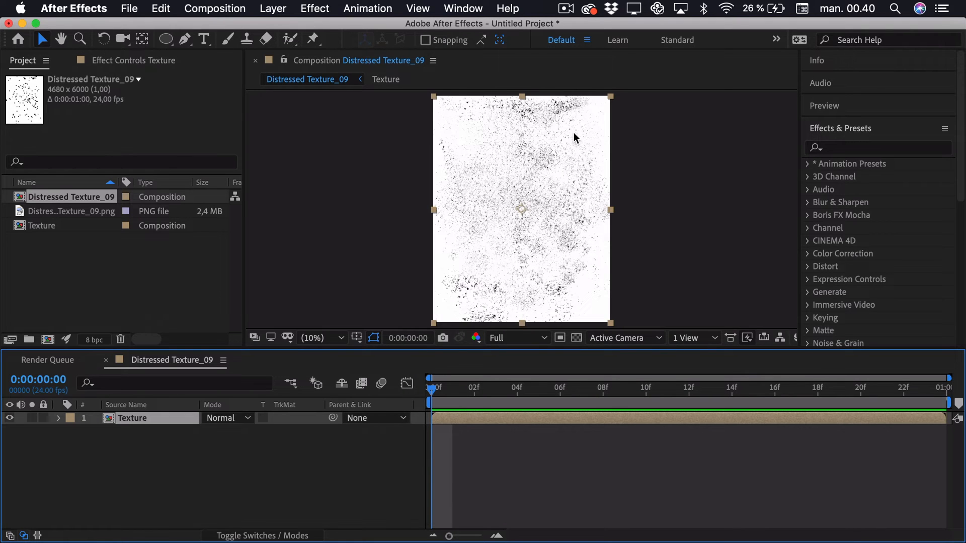
pyautogui.moveTo(233, 5)
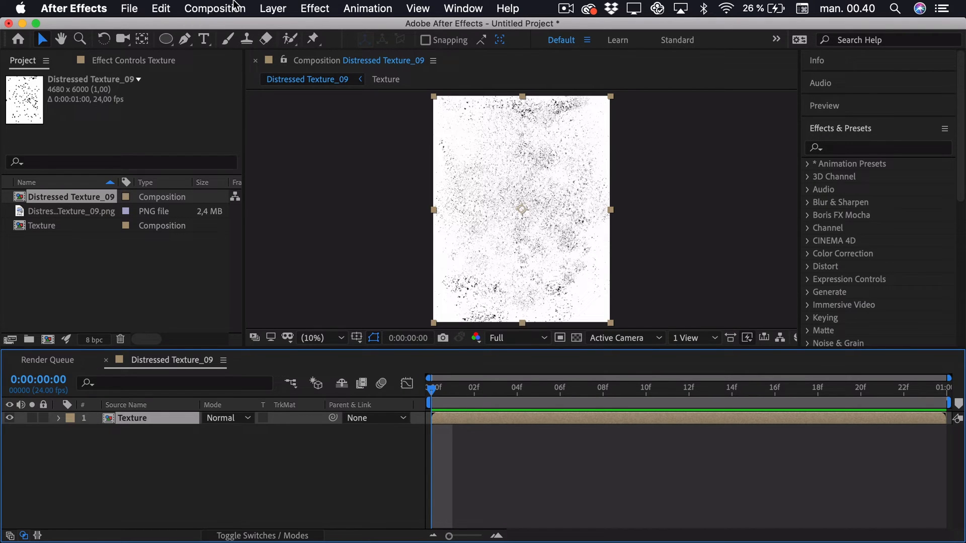
# Set the composition to HDTV 1080 24 at 1920×1080 and select the Texture layer.
pyautogui.click(215, 8)
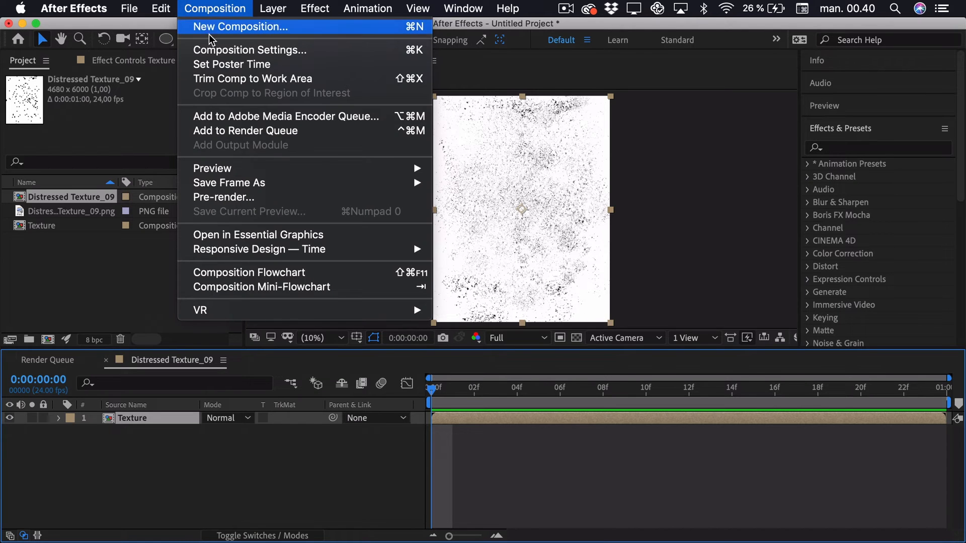
pyautogui.click(249, 50)
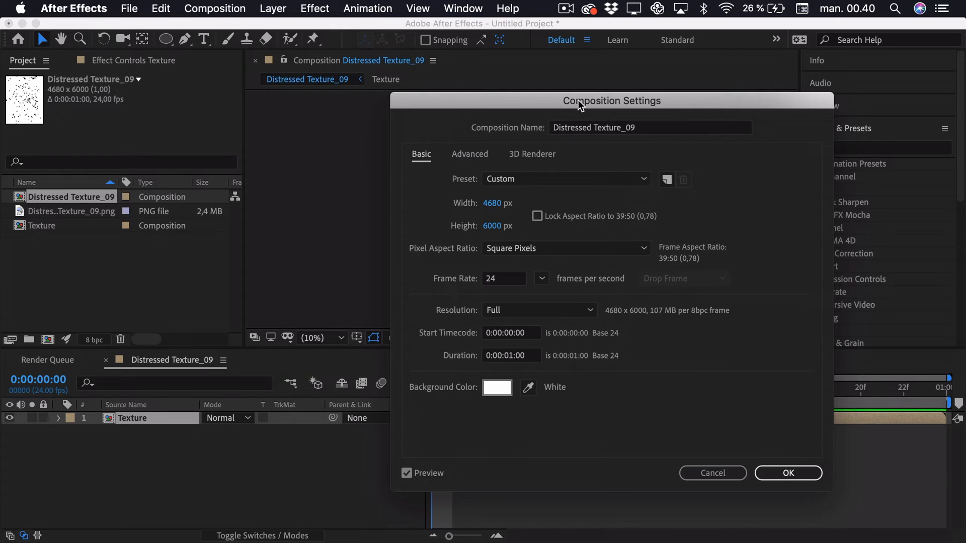
pyautogui.click(497, 203)
pyautogui.write('1920')
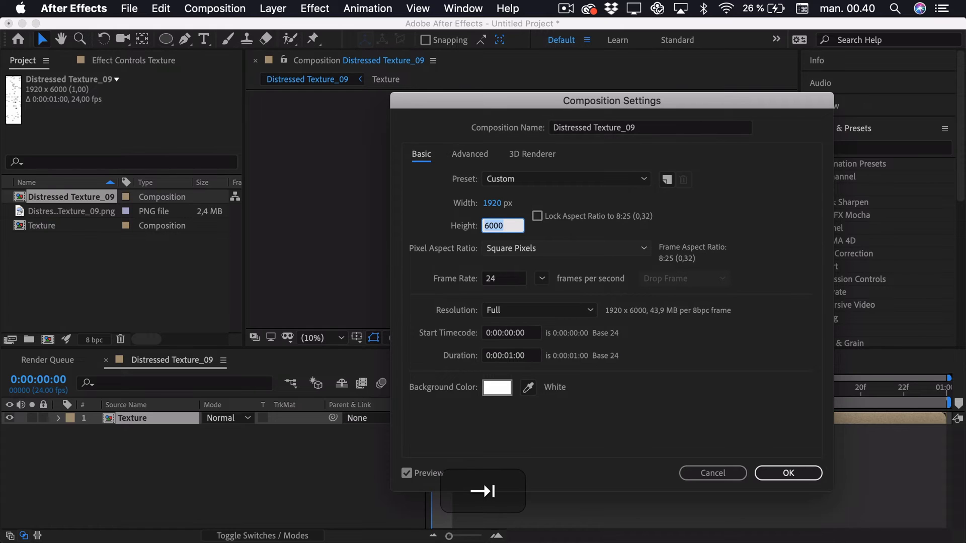
pyautogui.click(563, 179)
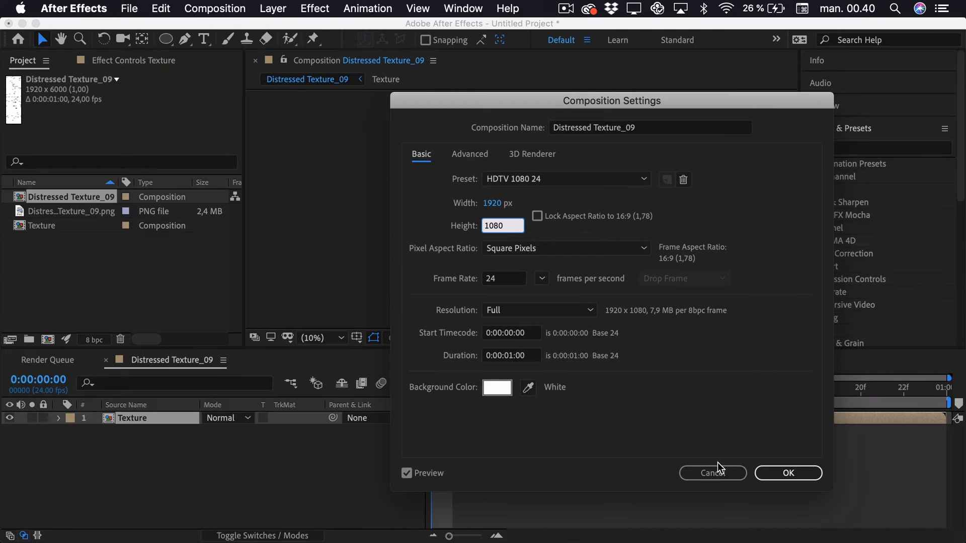
pyautogui.click(788, 473)
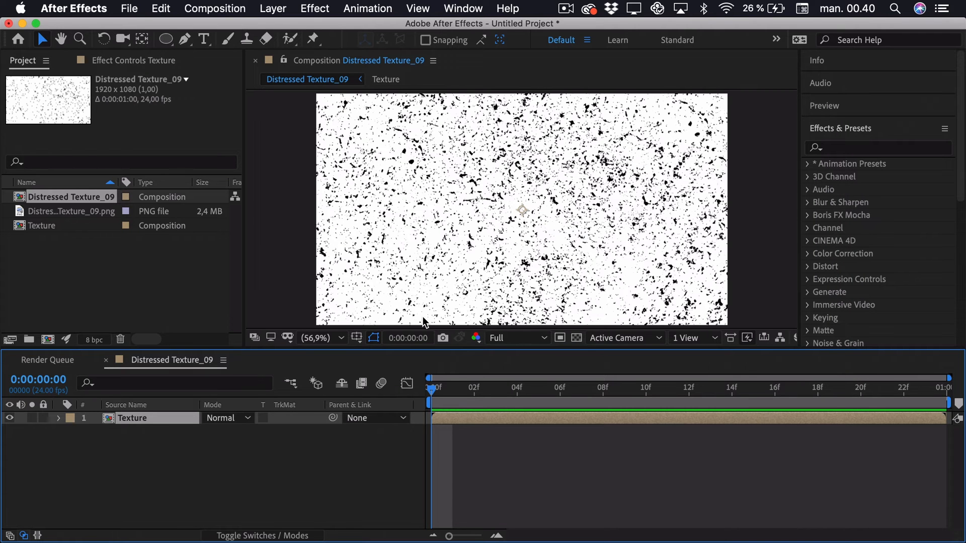
pyautogui.moveTo(557, 208)
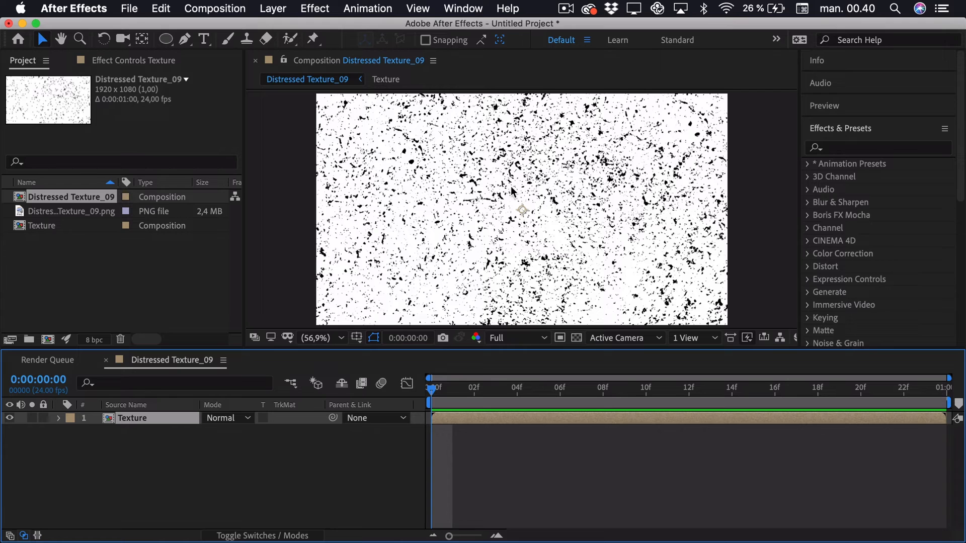
pyautogui.moveTo(855, 151)
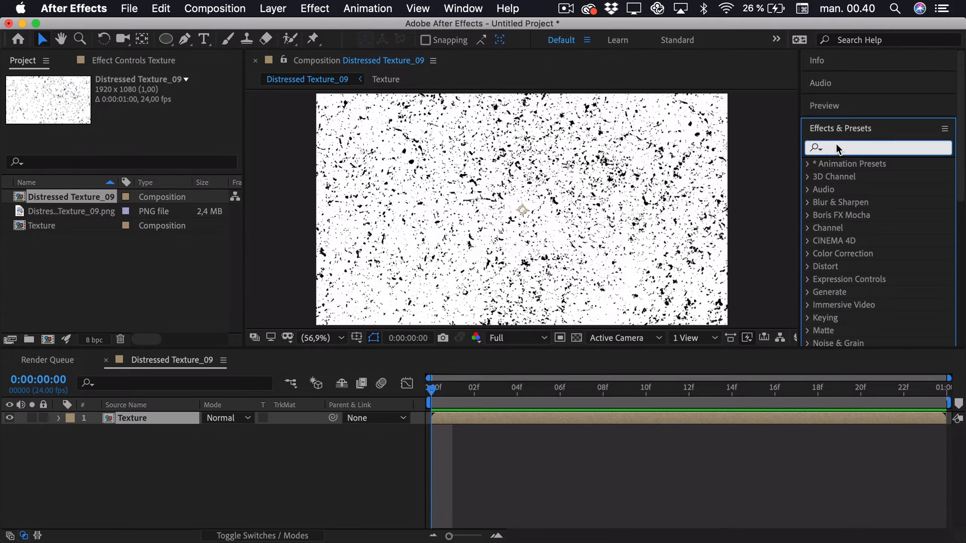
# Apply Motion Tile to the Texture layer and set its Output Width to 300.
pyautogui.write('motion tile')
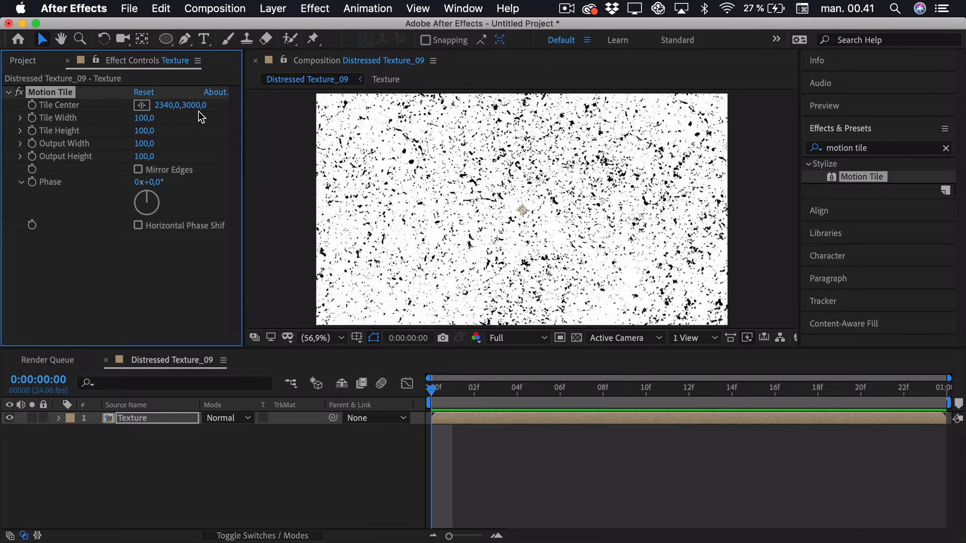
pyautogui.moveTo(53, 162)
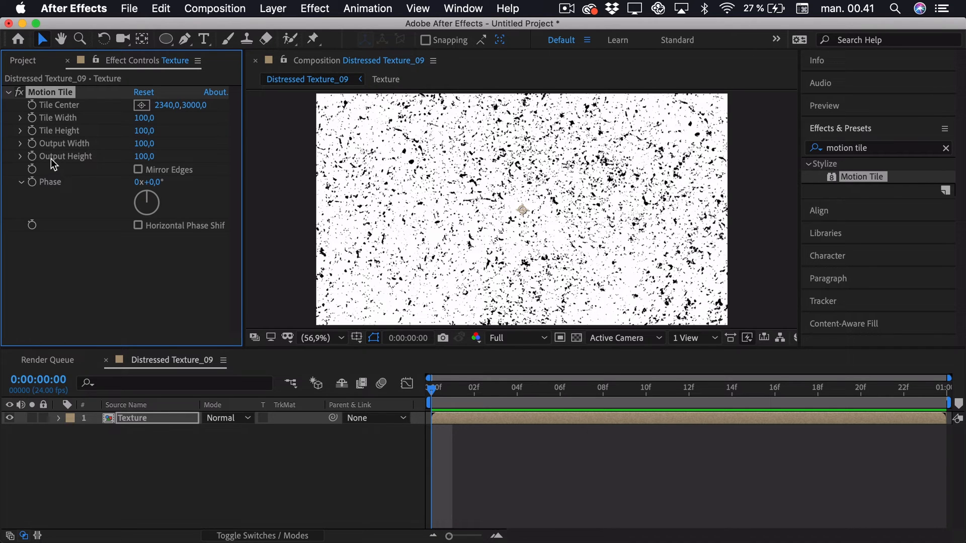
pyautogui.click(145, 143)
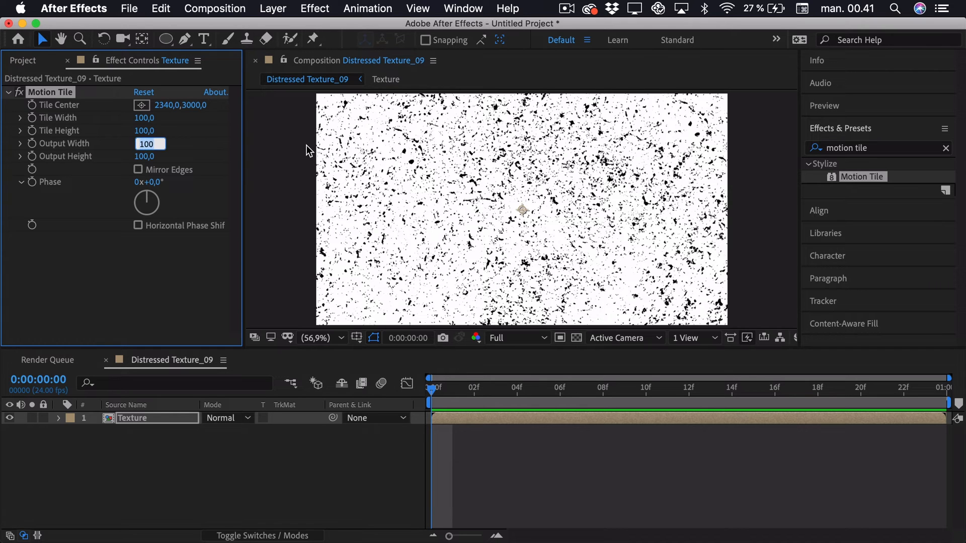
pyautogui.write('300')
pyautogui.press('enter')
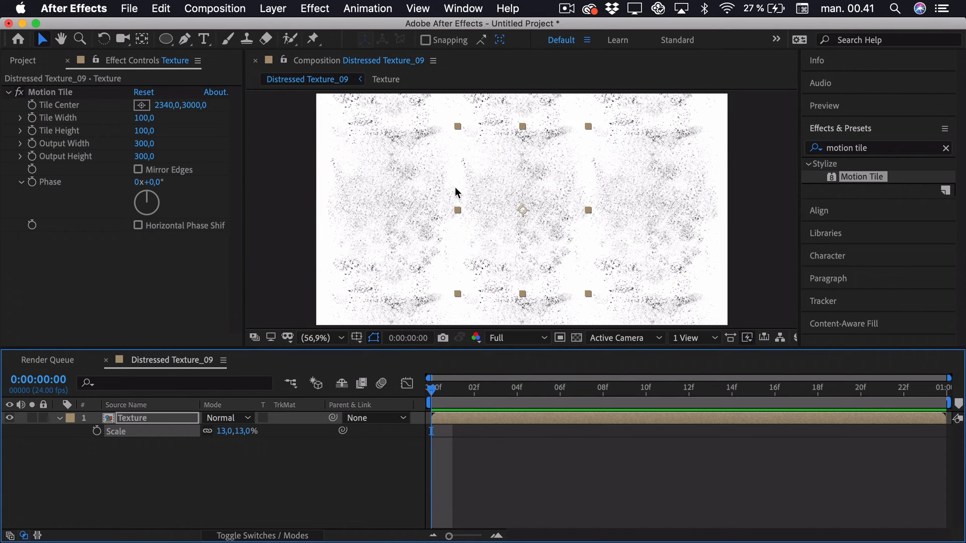
pyautogui.moveTo(354, 216)
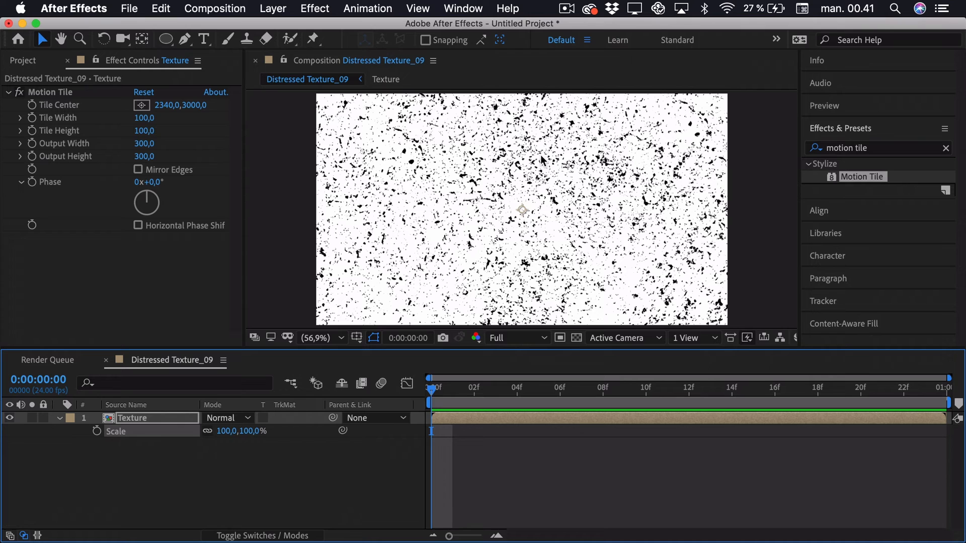
pyautogui.moveTo(535, 260)
pyautogui.write('75')
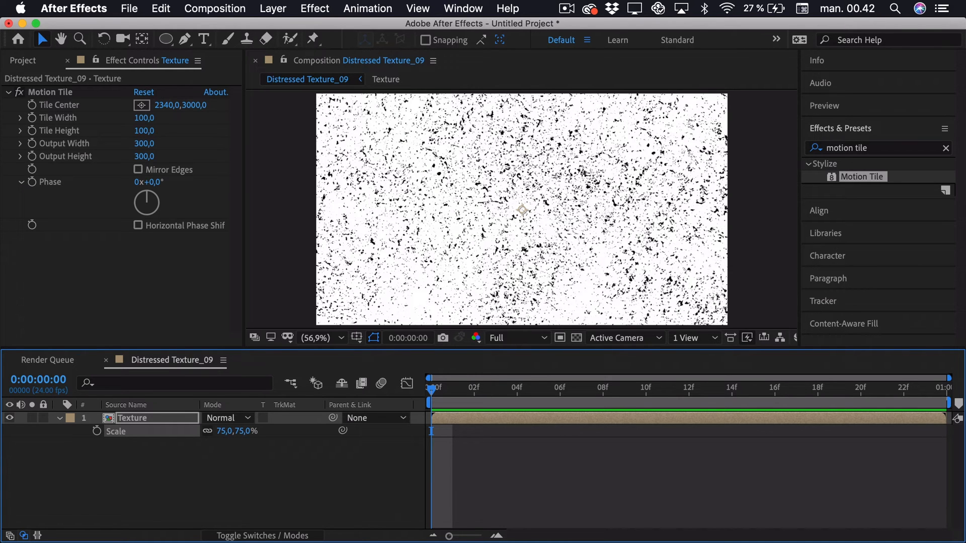
pyautogui.moveTo(52, 102)
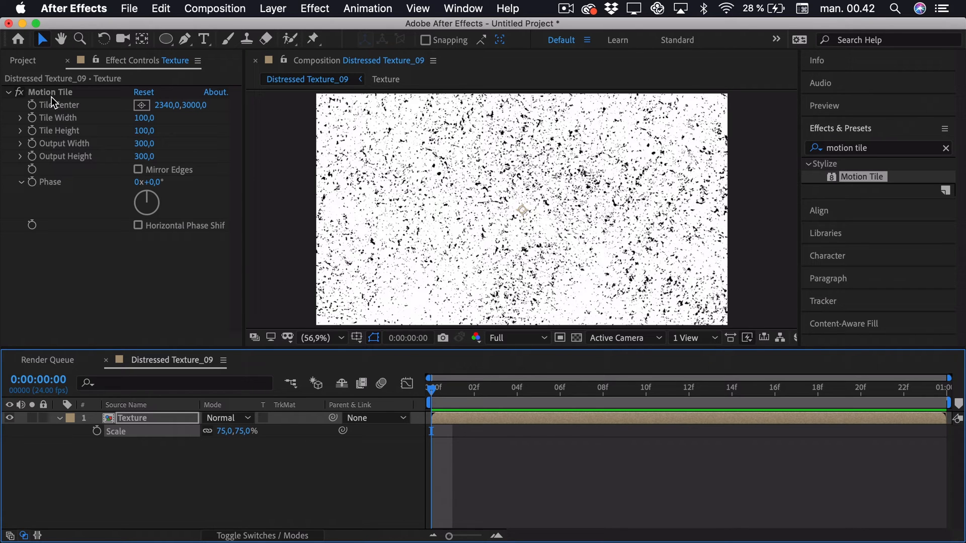
pyautogui.moveTo(89, 104)
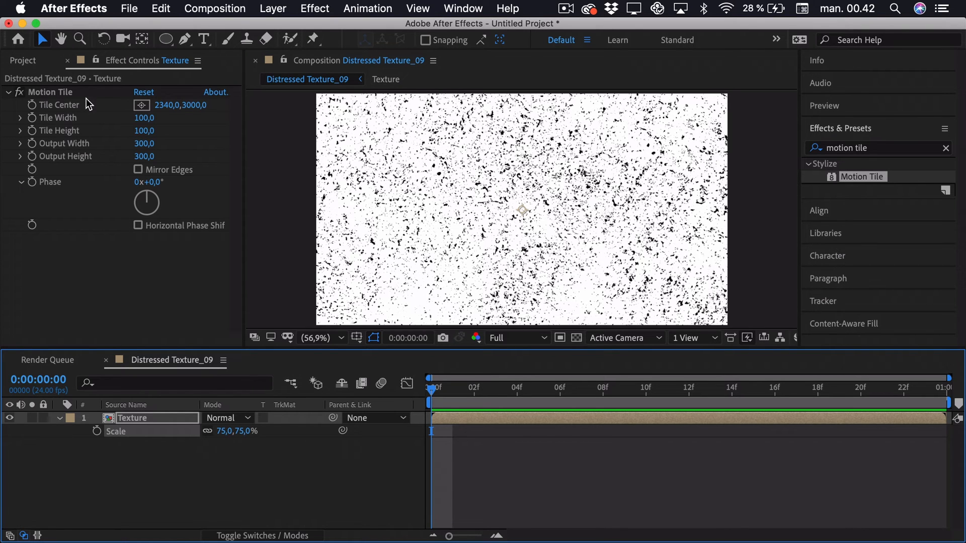
pyautogui.moveTo(522, 211); pyautogui.dragTo(612, 163)
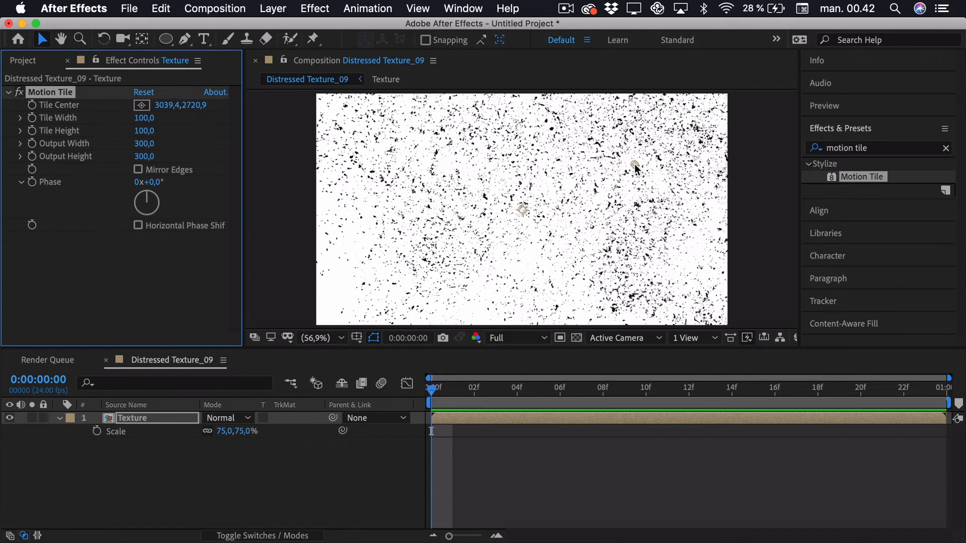
pyautogui.press('cmd+z')
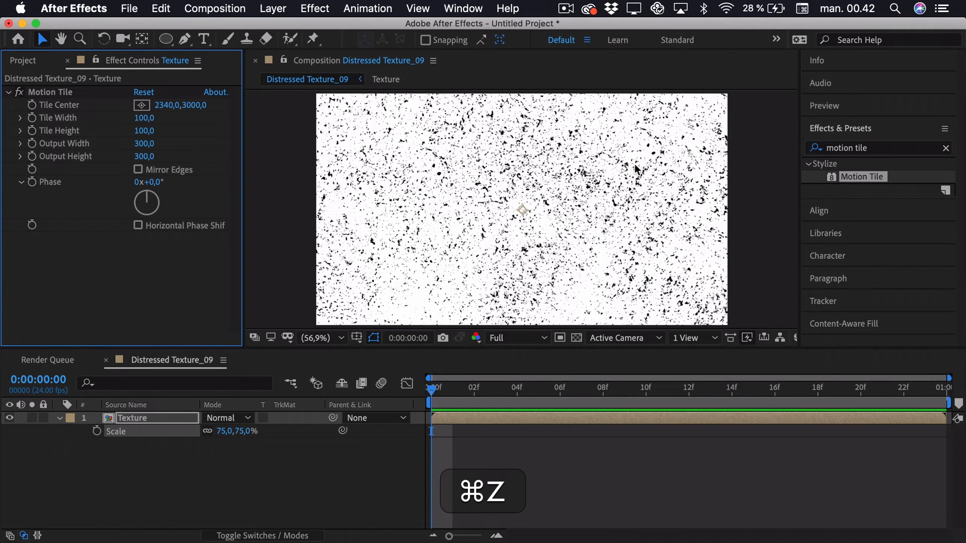
pyautogui.press('cmd+z')
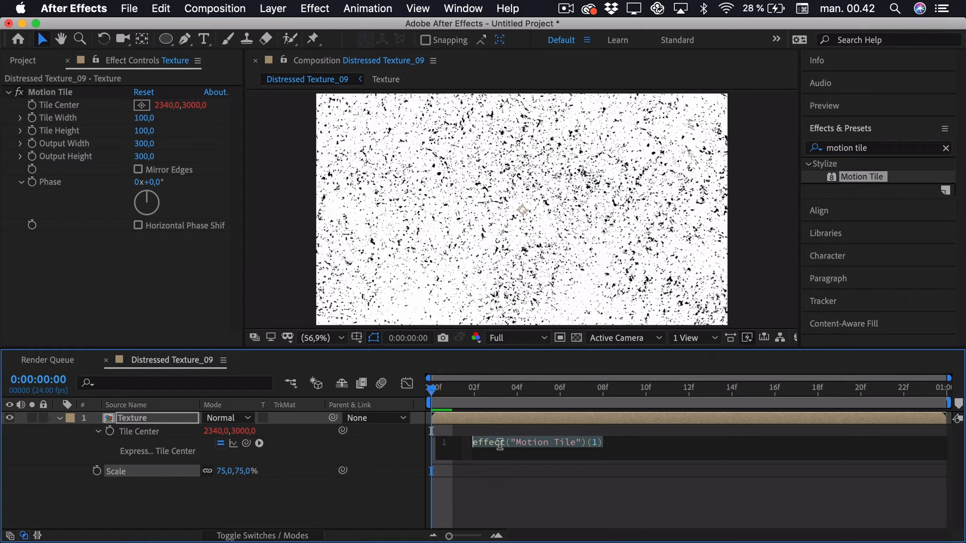
# Enter the Tile Center expression posterizeTime(4); wiggle(5,5000); on two lines.
pyautogui.write('posterizeTime(')
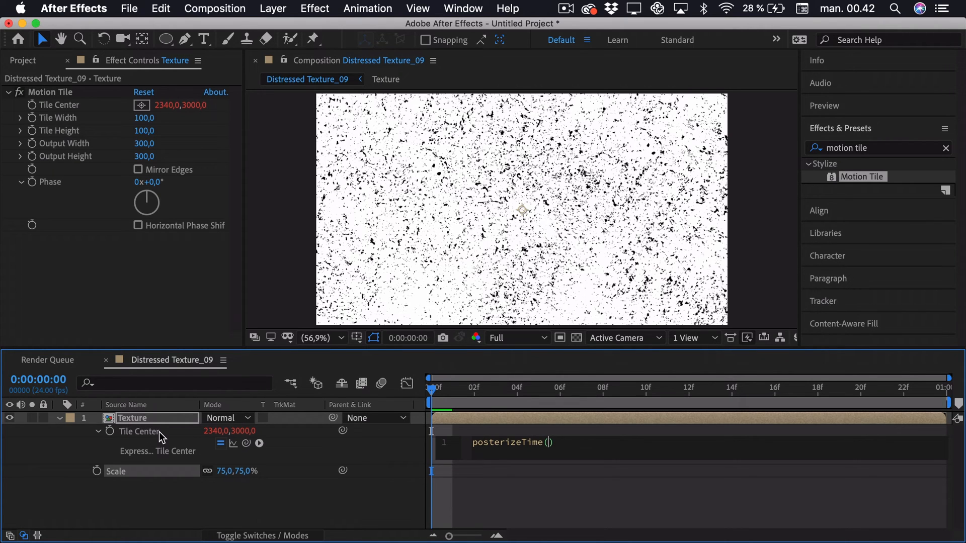
pyautogui.moveTo(641, 408)
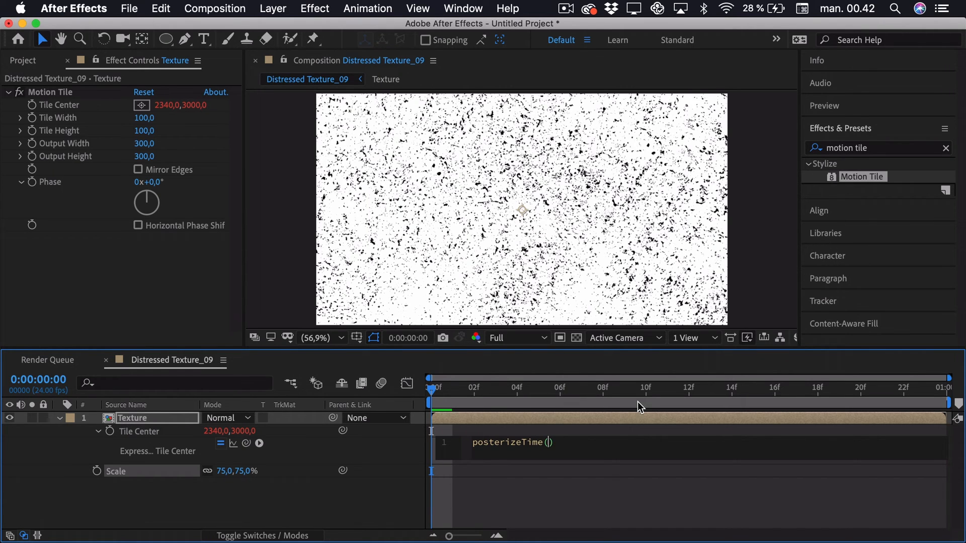
pyautogui.moveTo(722, 457)
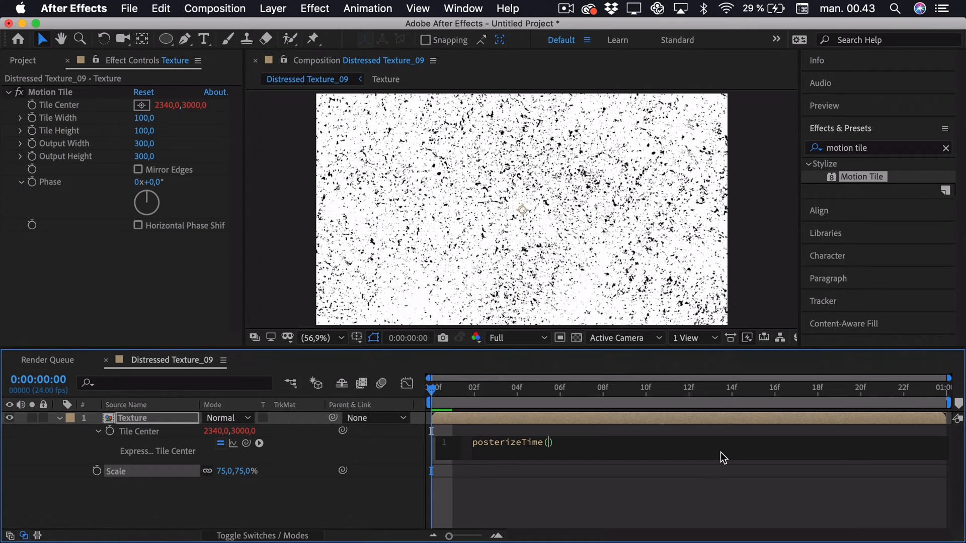
pyautogui.write('4')
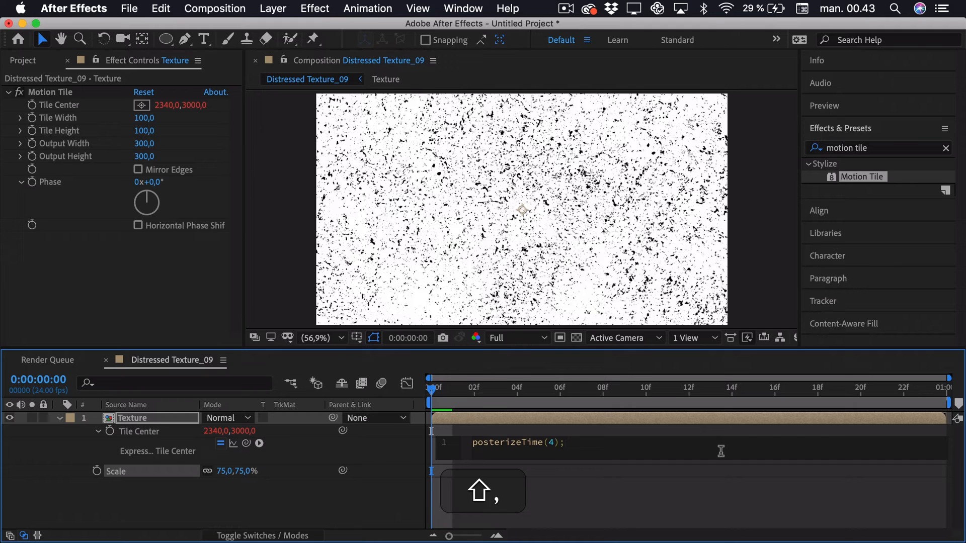
pyautogui.press('enter')
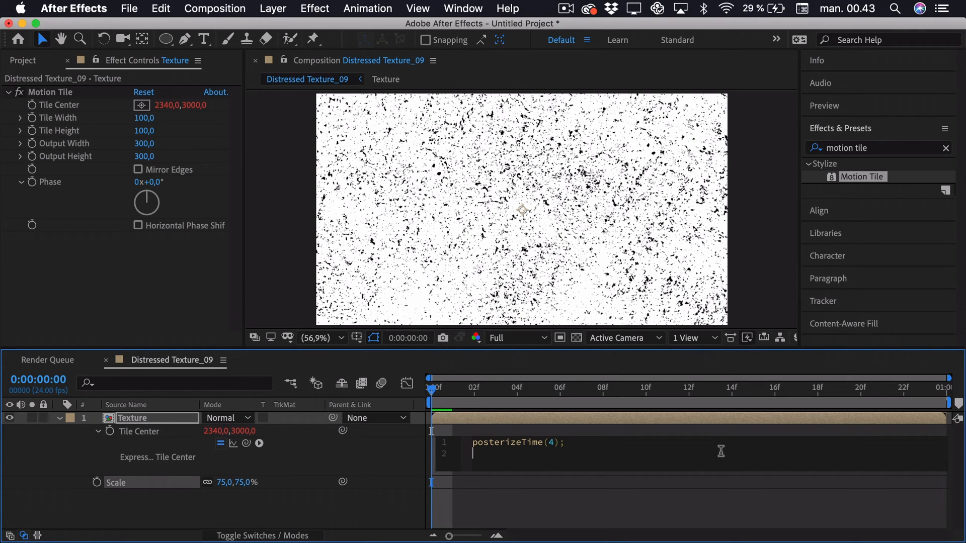
pyautogui.write('wiggle(')
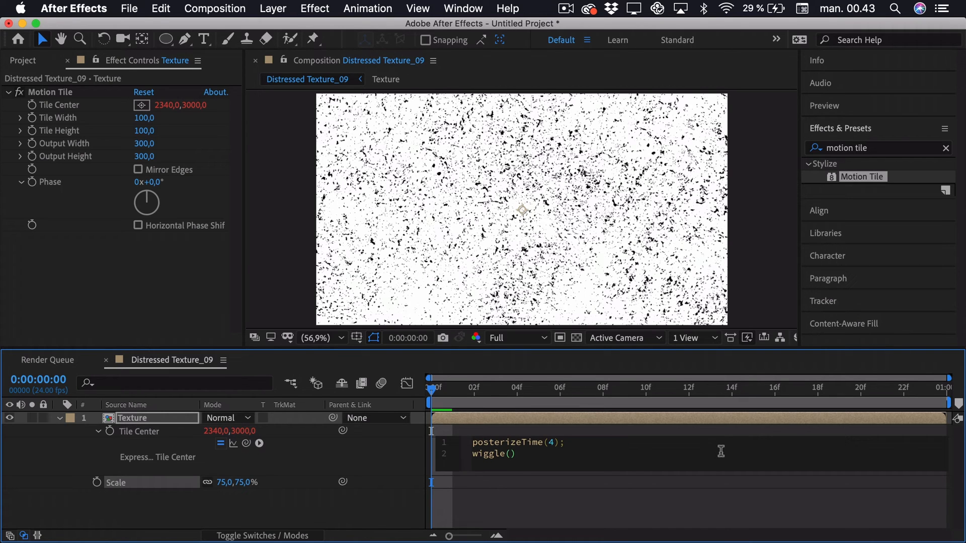
pyautogui.write('5,5000')
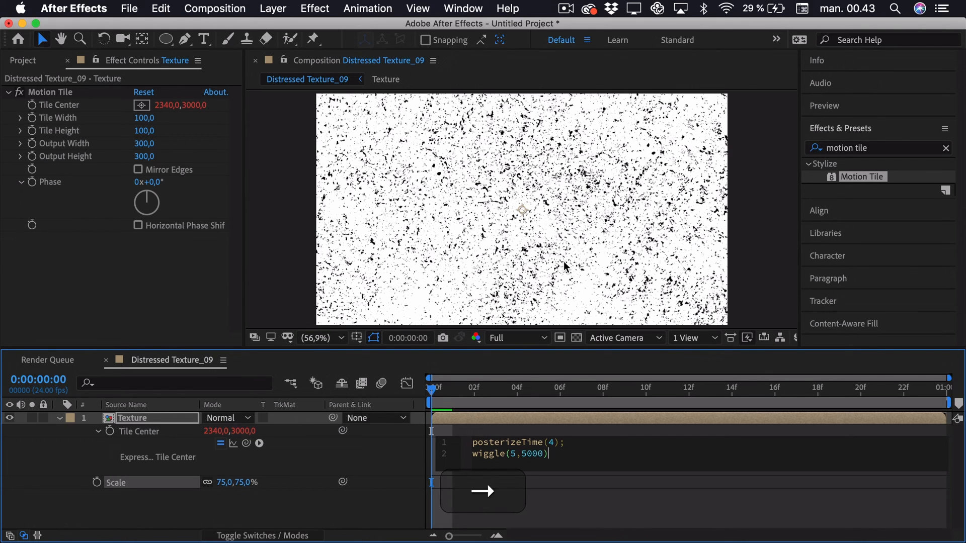
pyautogui.write(';')
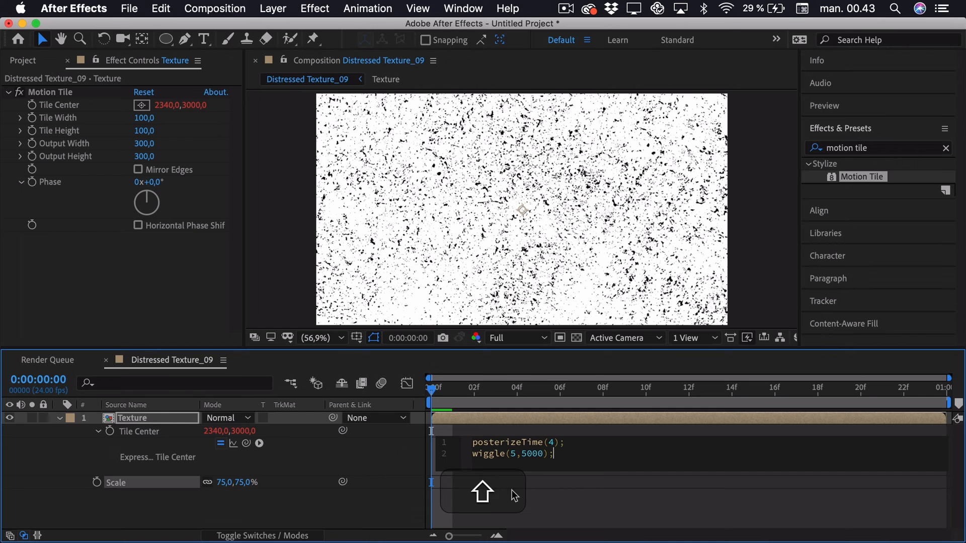